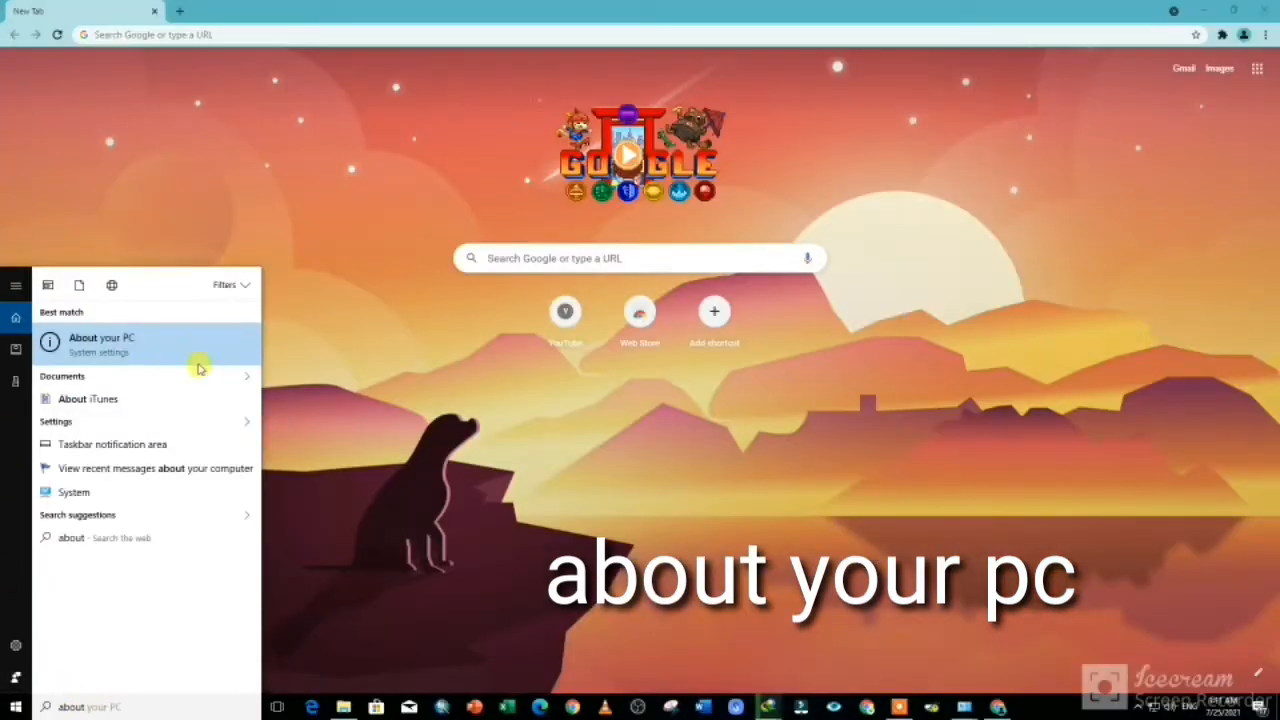
# Bring up the About your PC settings page from Start search.
pyautogui.click(100, 336)
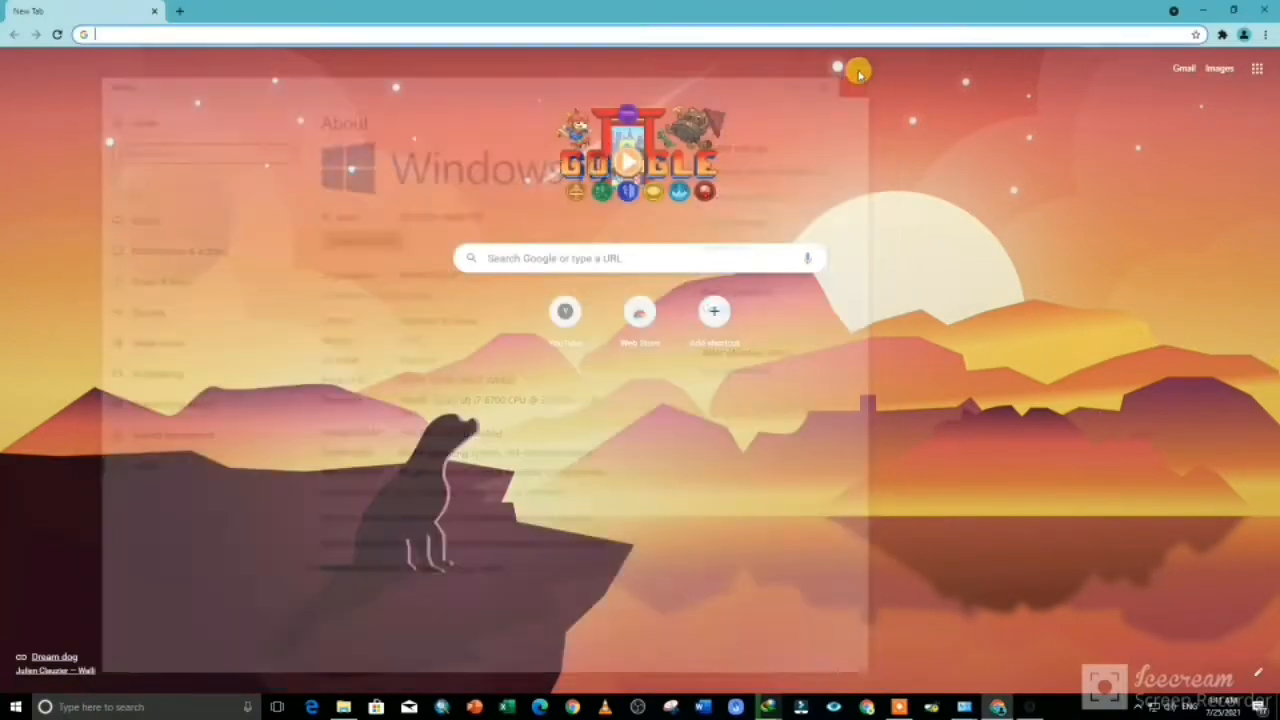
# Search 'winrar 64' on FileHorse and start saving the WinRAR 6.02 64-bit installer to Downloads.
pyautogui.write('winrar 64')
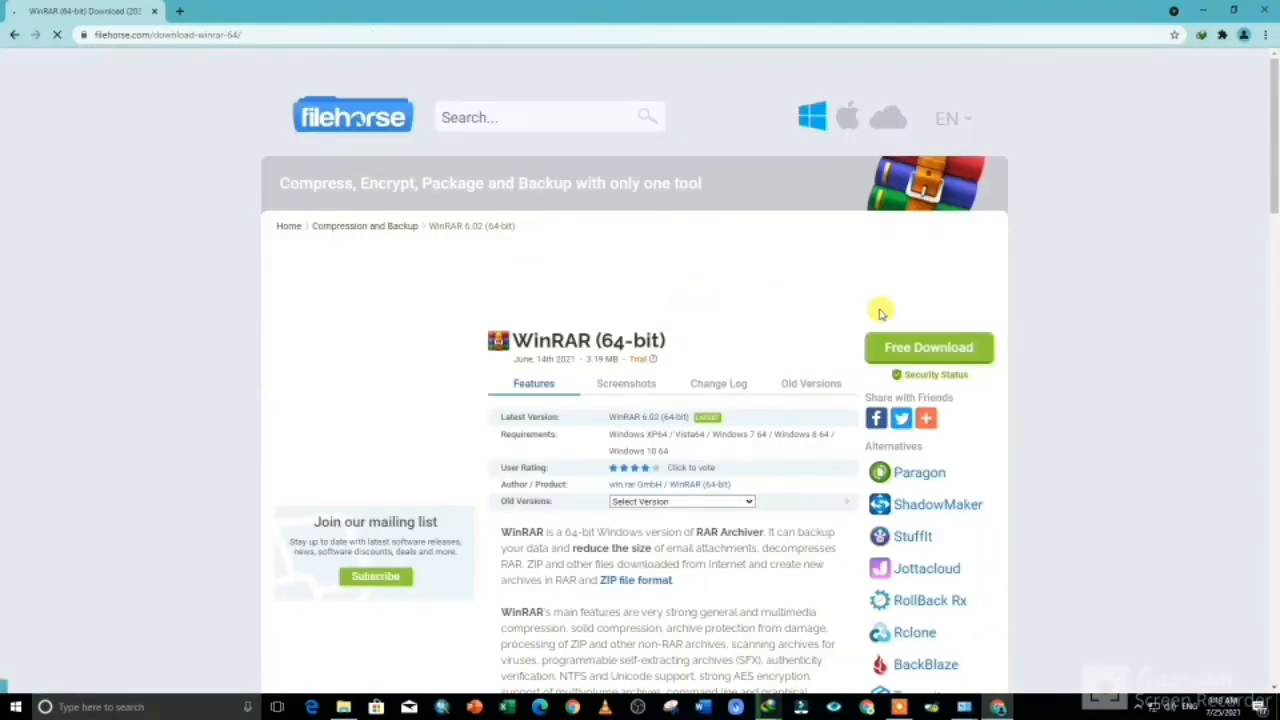
pyautogui.click(928, 348)
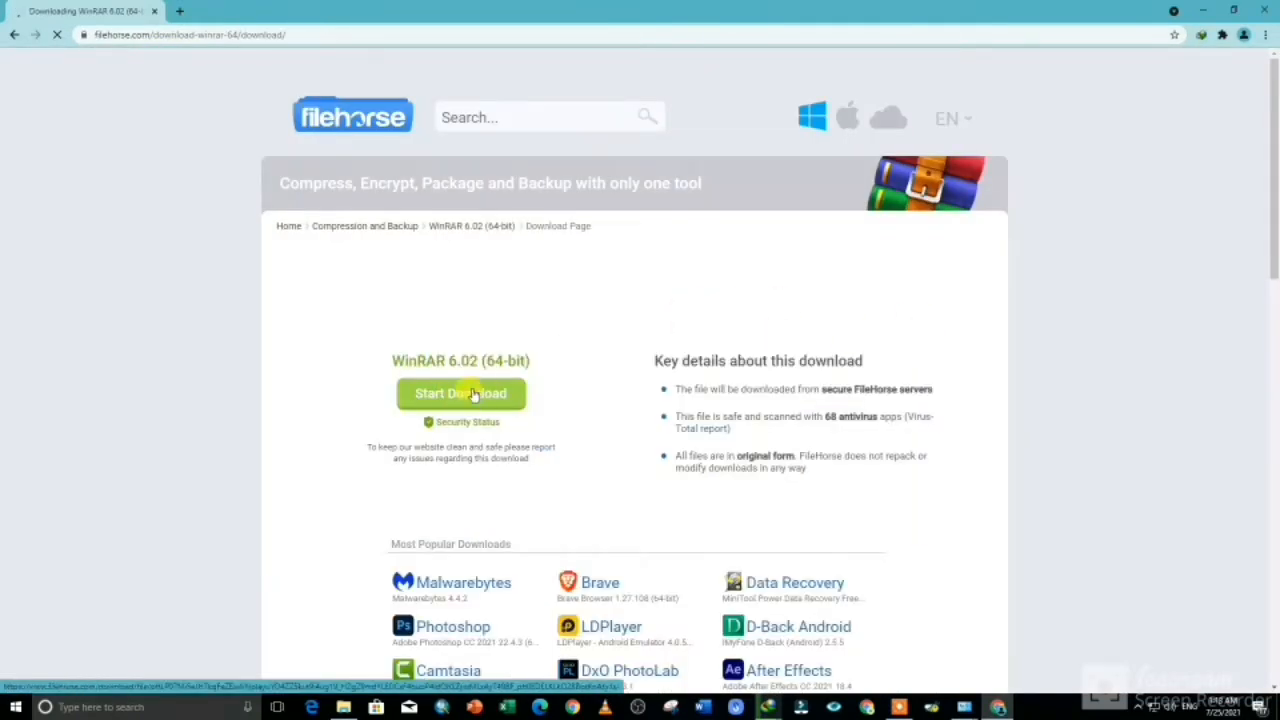
pyautogui.click(460, 392)
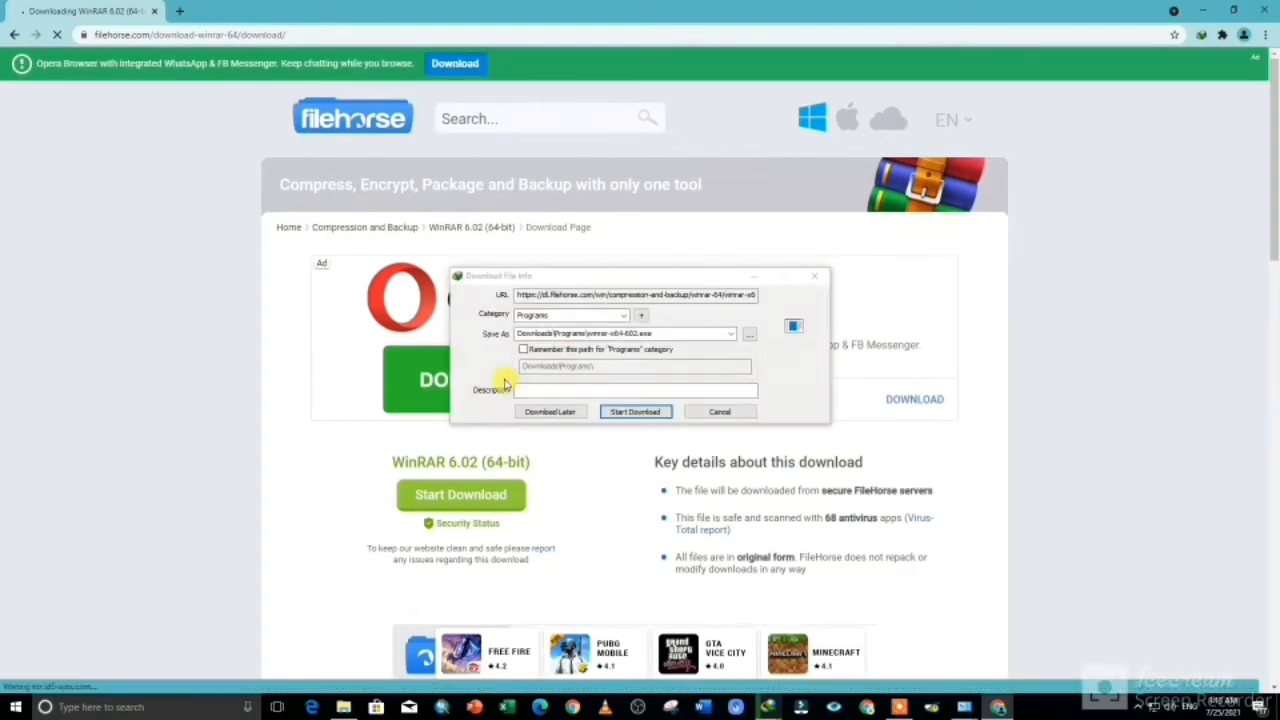
pyautogui.click(636, 412)
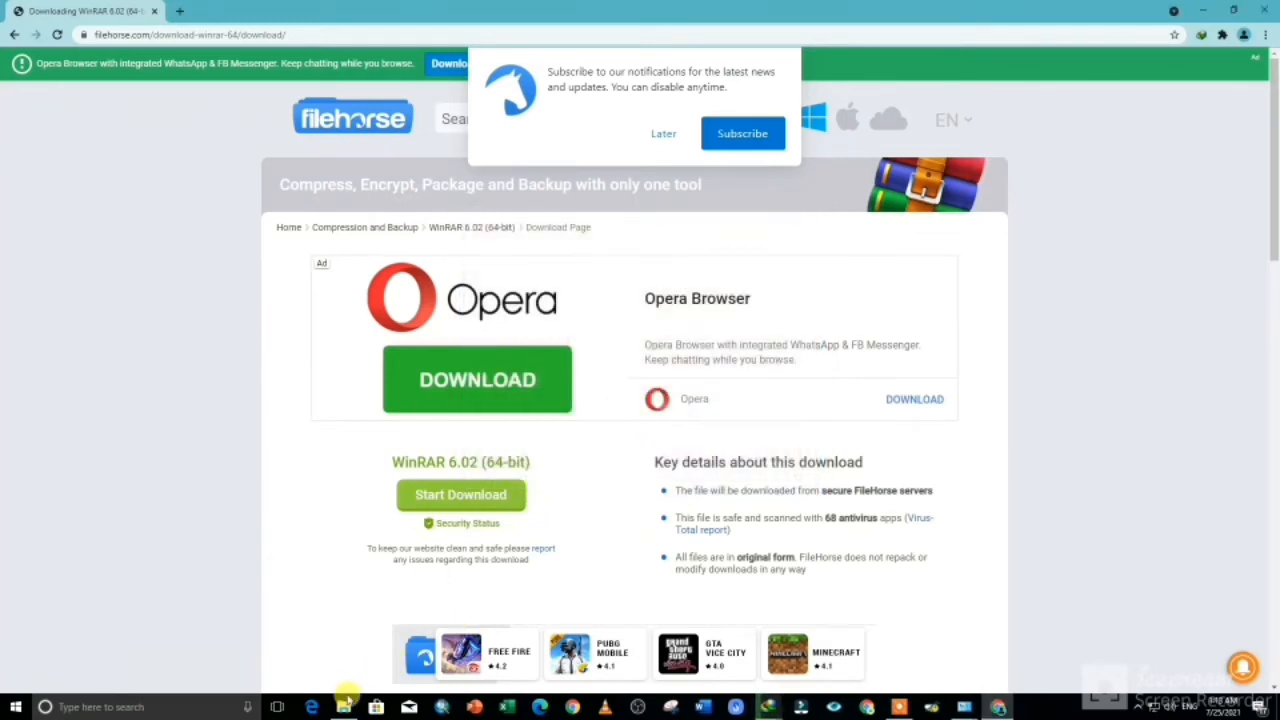
pyautogui.click(344, 708)
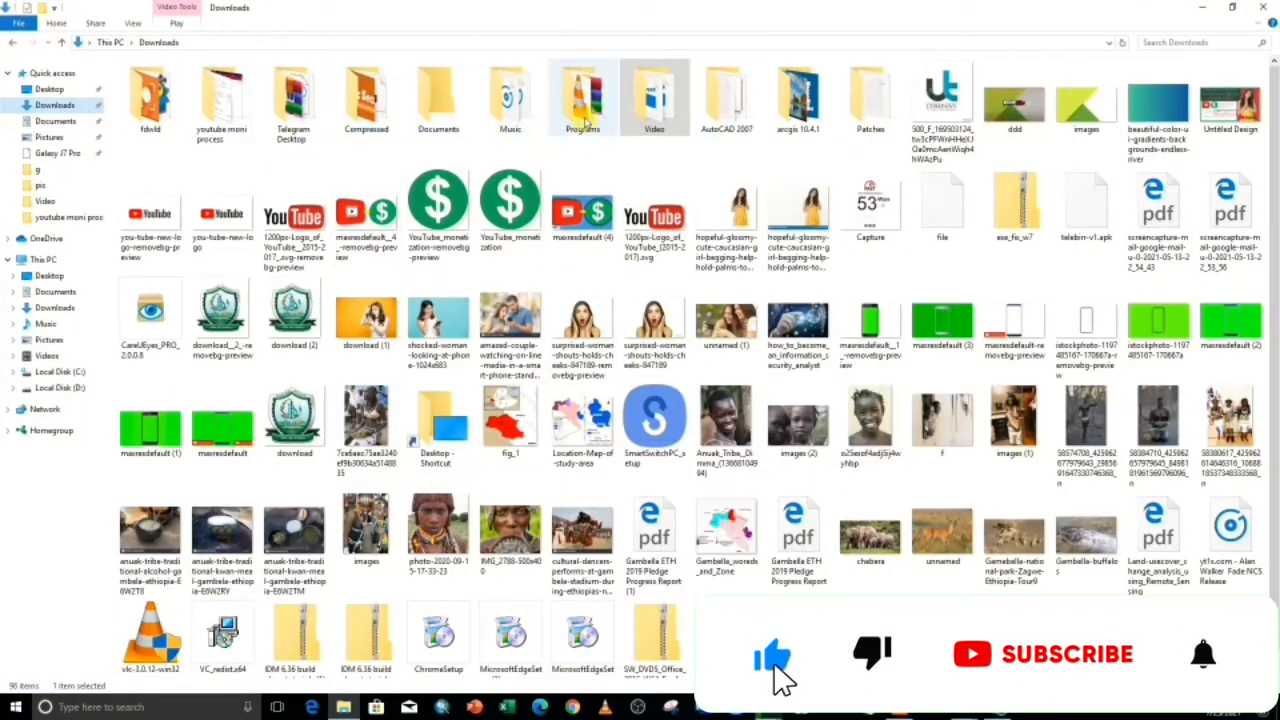
# Go into Downloads > Programs and bring up actions for the winrar-x64-602 installer.
pyautogui.doubleClick(584, 96)
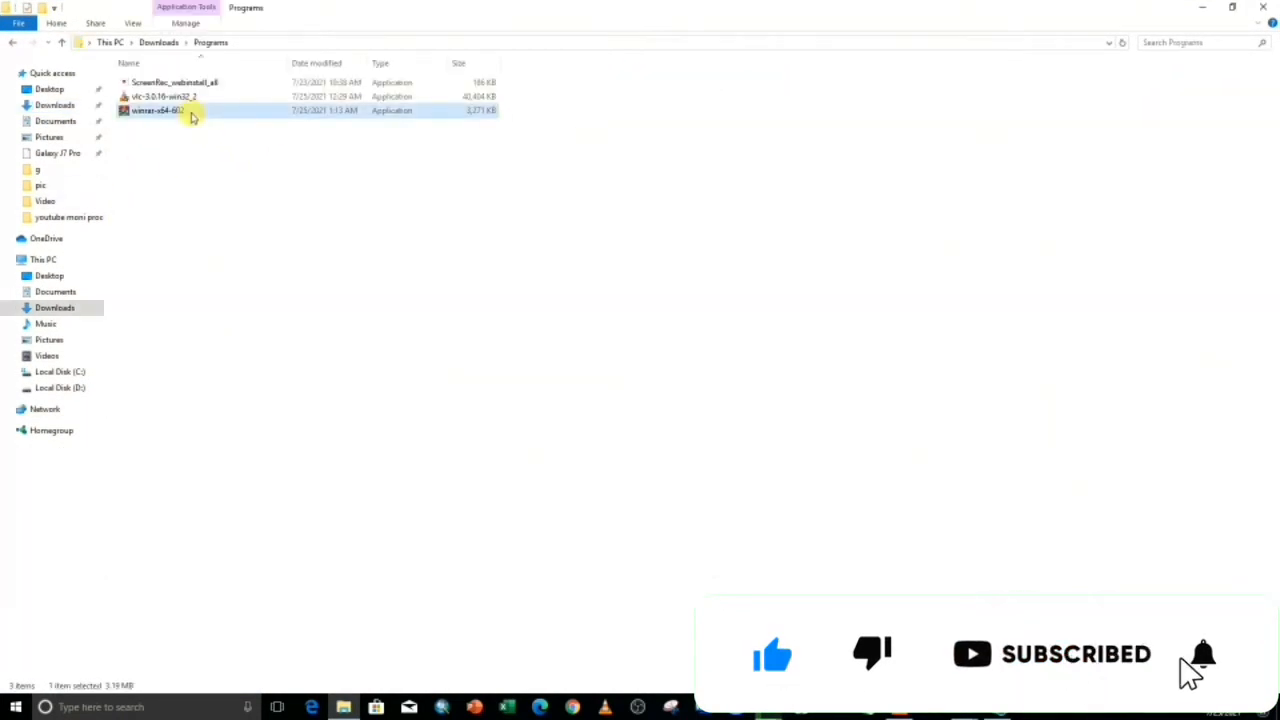
pyautogui.rightClick(156, 110)
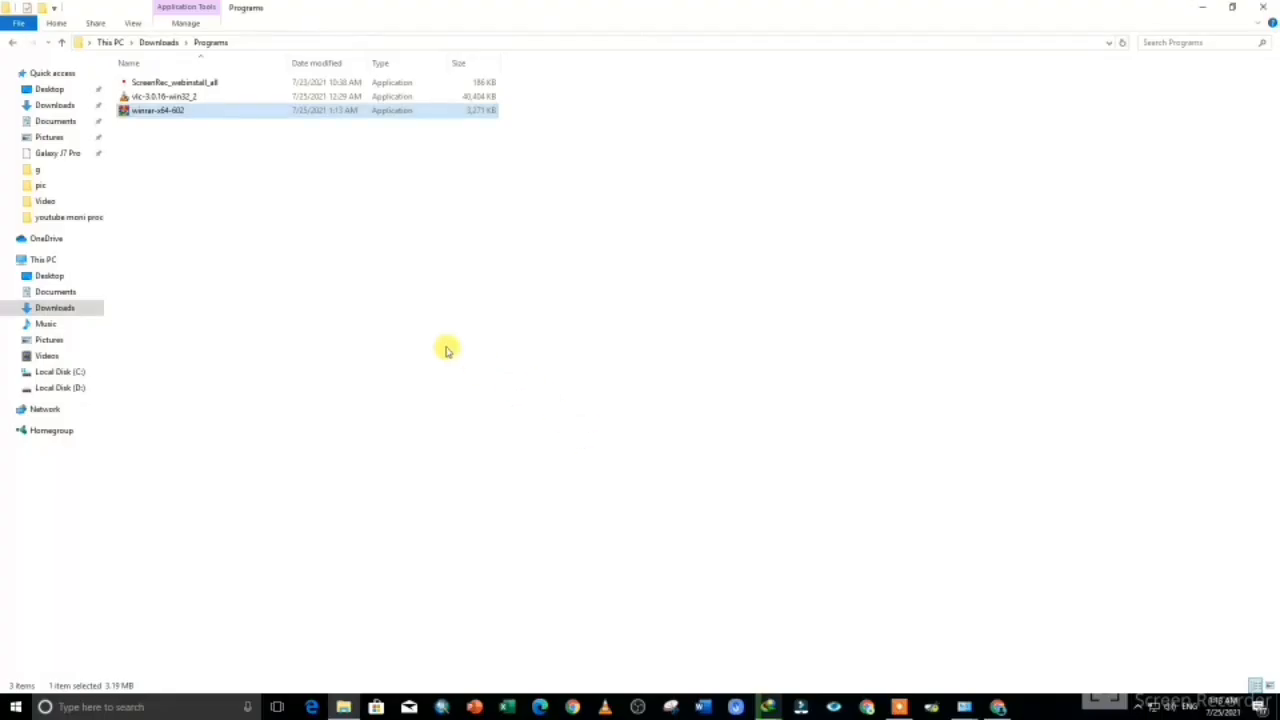
# Run the installer, accept the license, keep default options and finish WinRAR 6.02 setup.
pyautogui.doubleClick(156, 110)
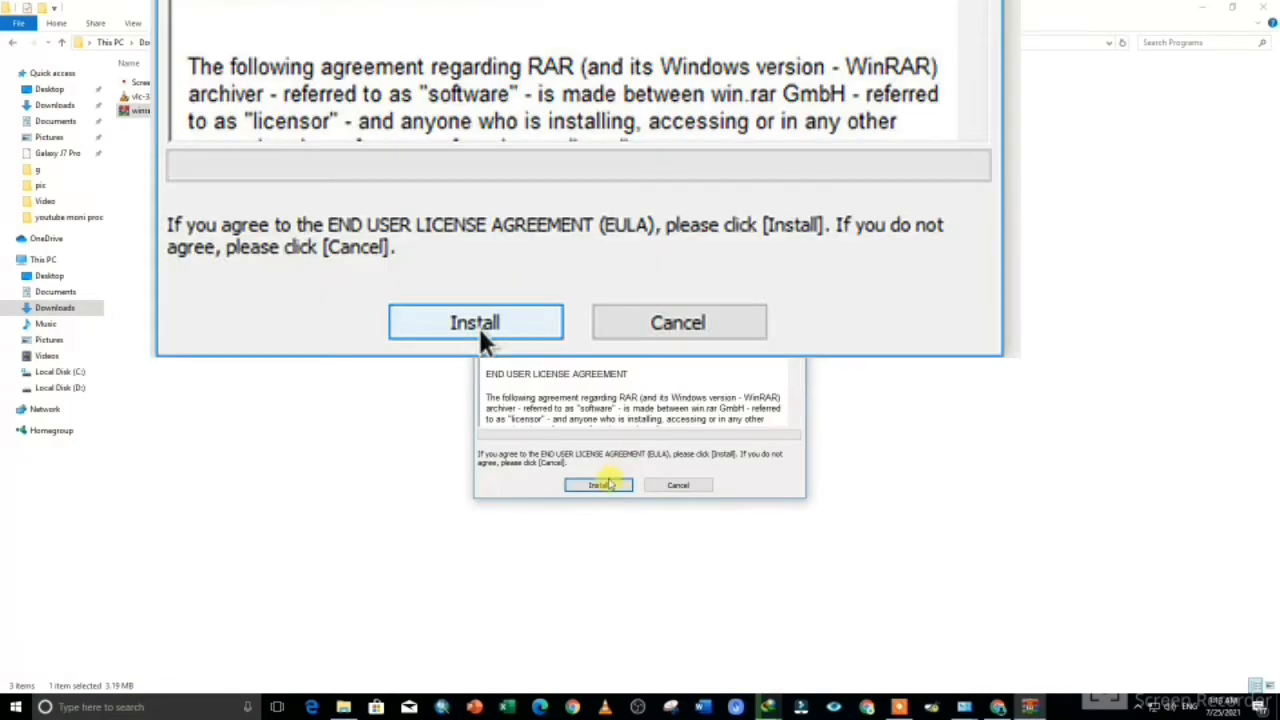
pyautogui.click(598, 486)
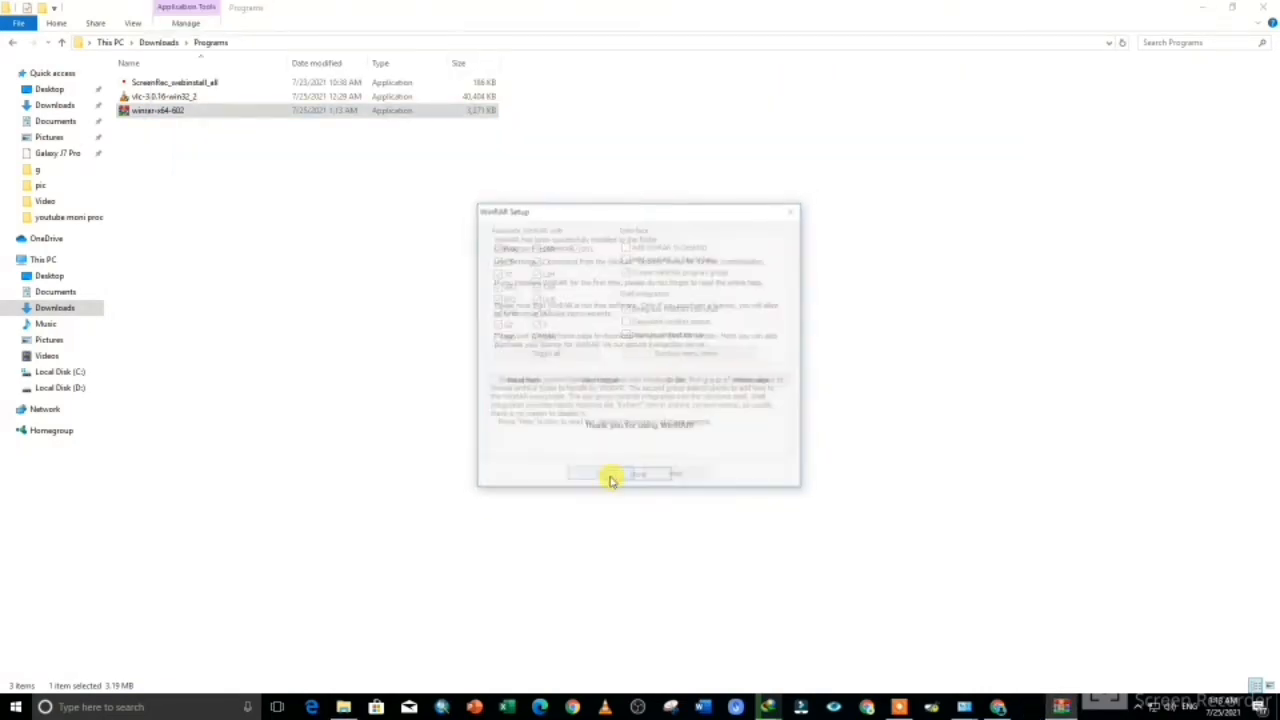
pyautogui.click(612, 474)
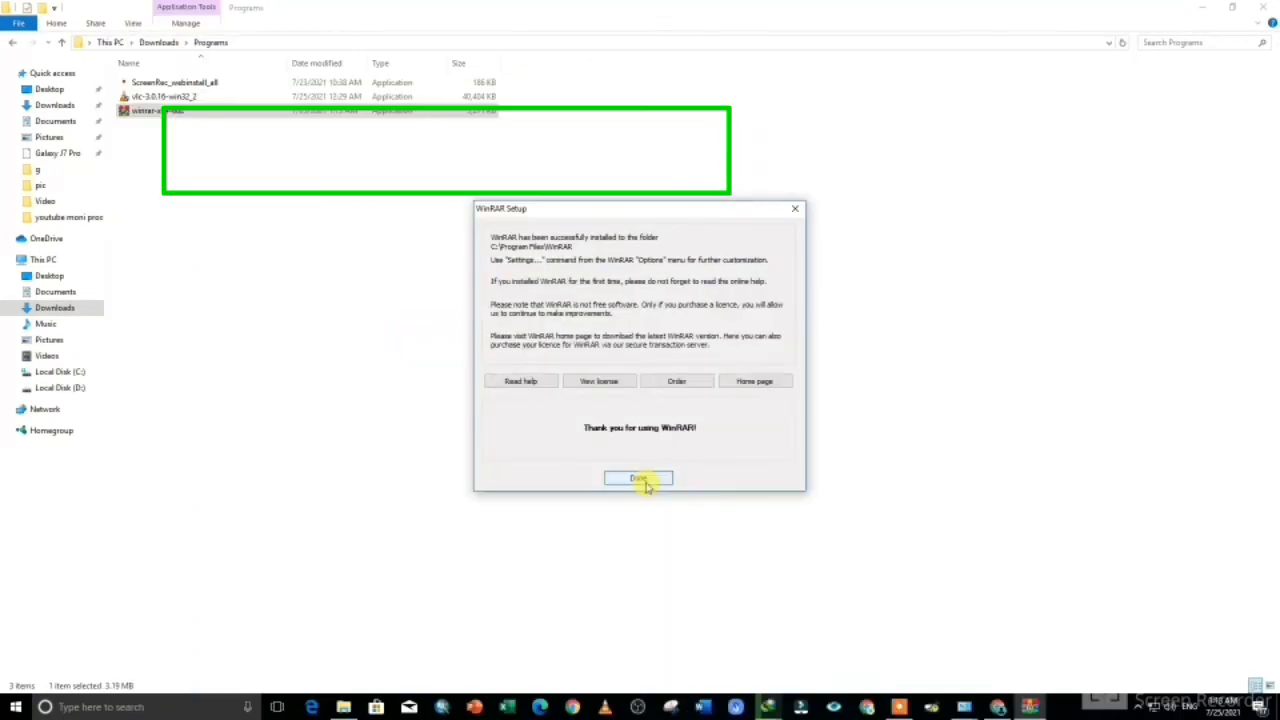
pyautogui.click(638, 478)
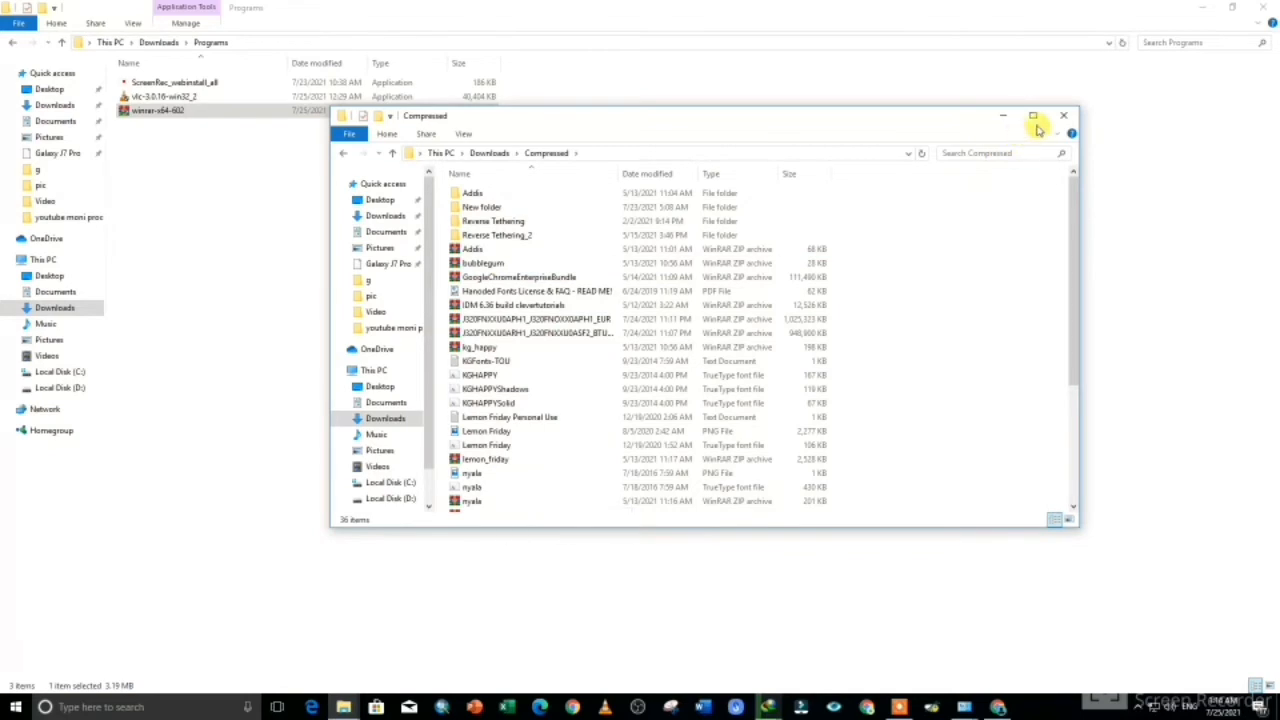
# Maximize the Compressed folder and bring up WinRAR extraction options for the Addis zip.
pyautogui.click(1032, 114)
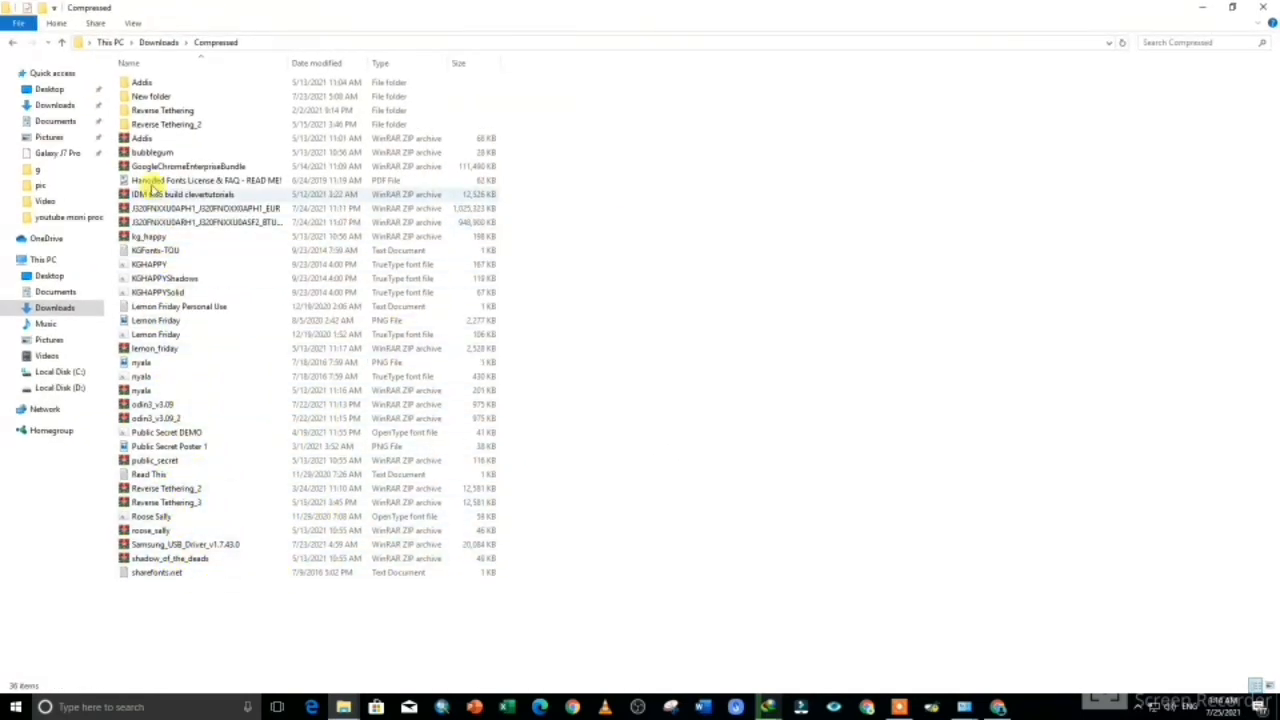
pyautogui.rightClick(140, 138)
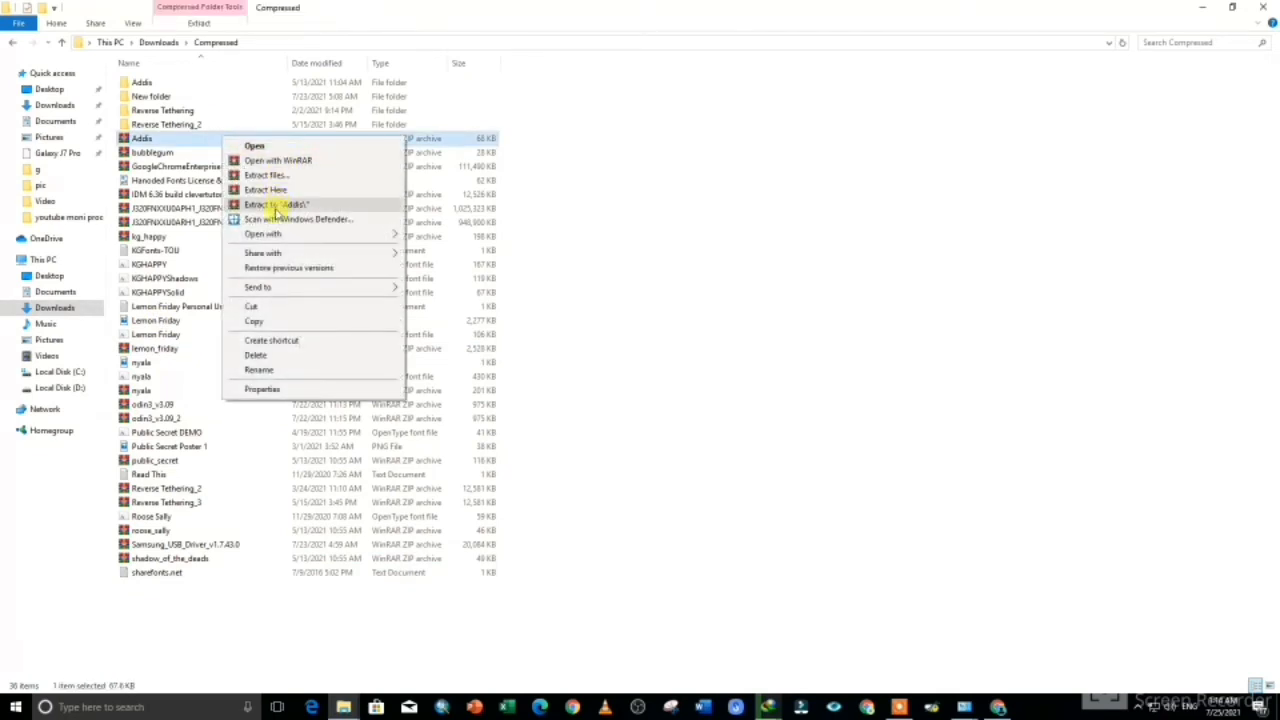
pyautogui.moveTo(300, 190)
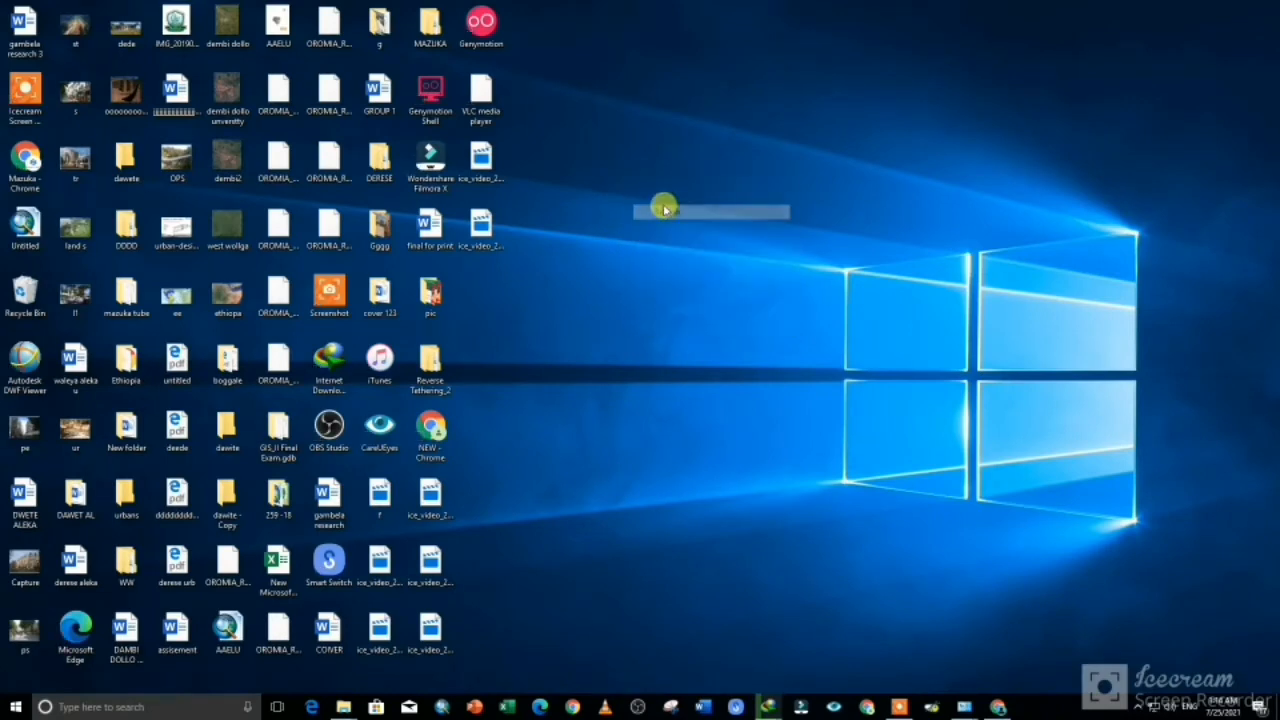
pyautogui.moveTo(610, 310)
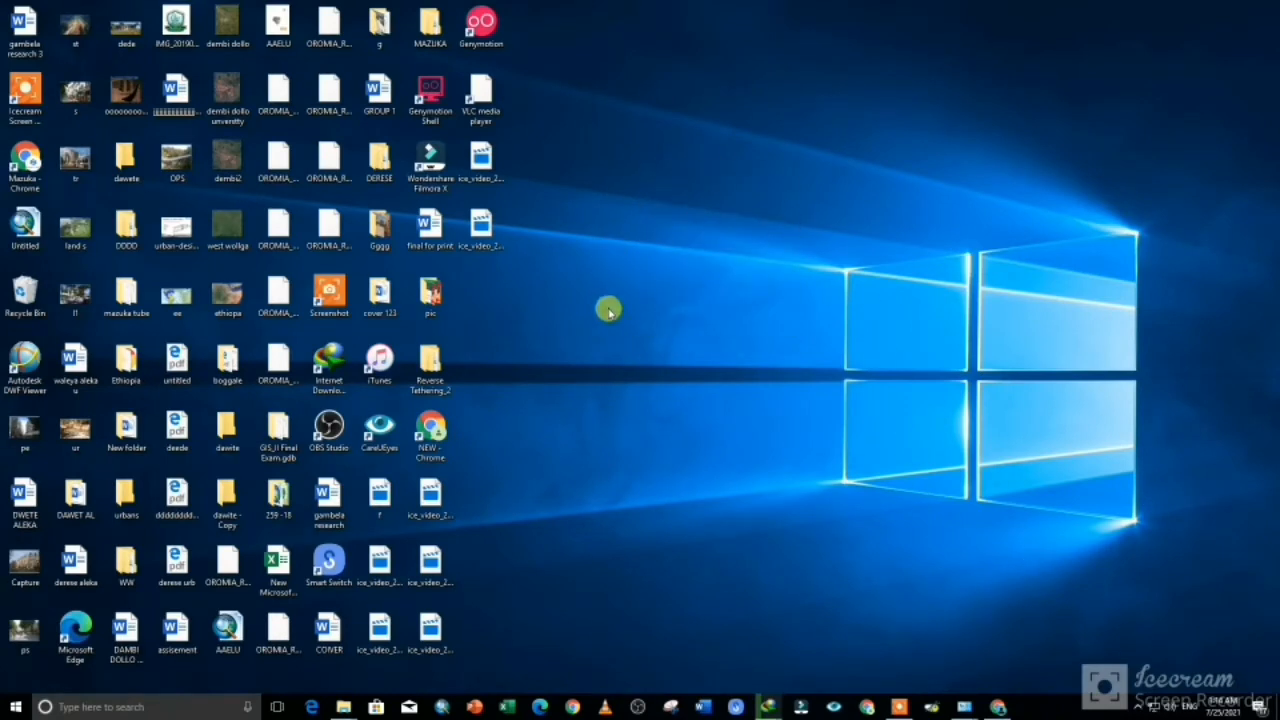
# Bring up the desktop shortcut menu to refresh the desktop.
pyautogui.rightClick(610, 310)
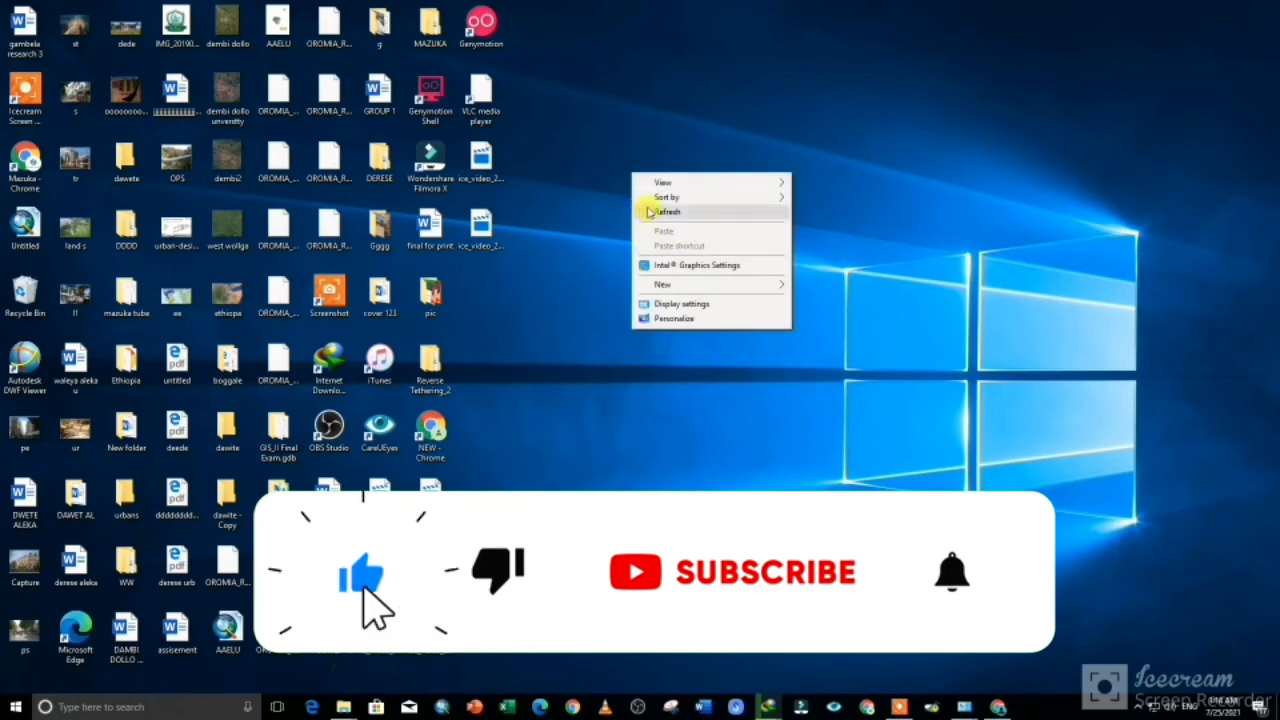